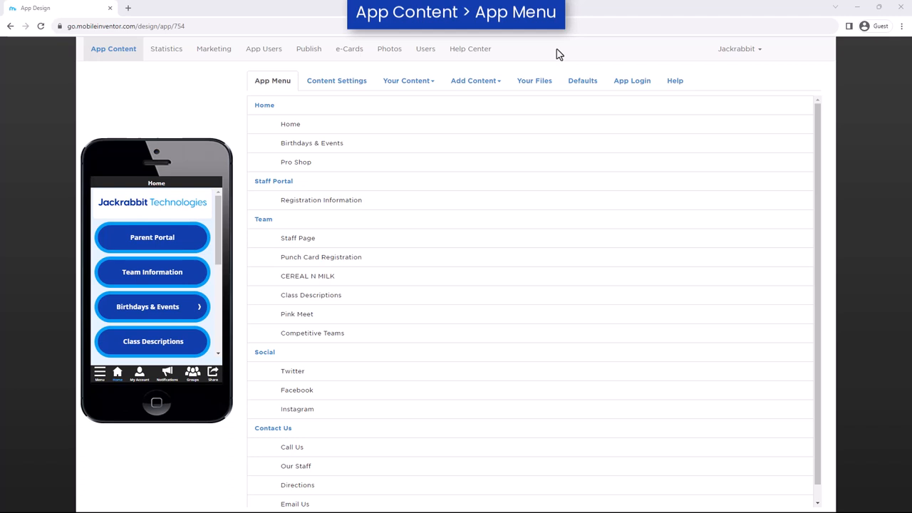
# Show the Your Files list of uploaded files, including August Calendar.pdf
pyautogui.click(534, 80)
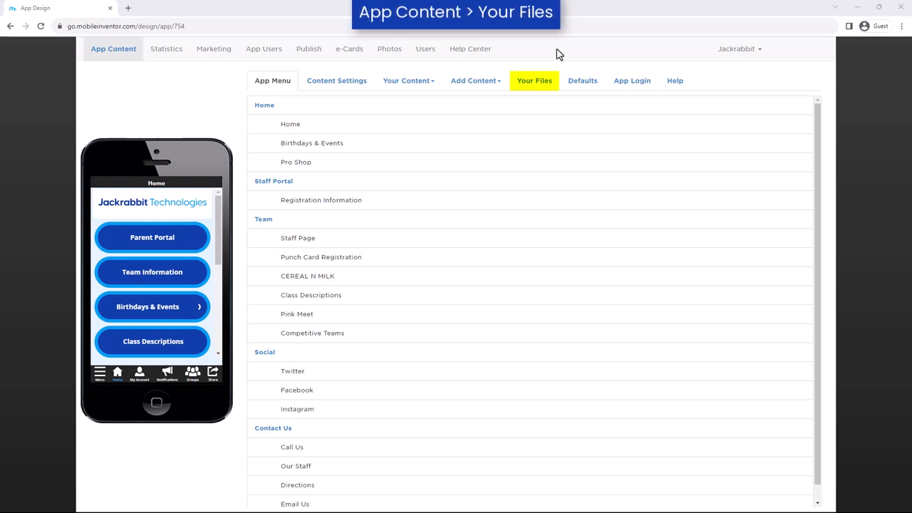
pyautogui.click(535, 80)
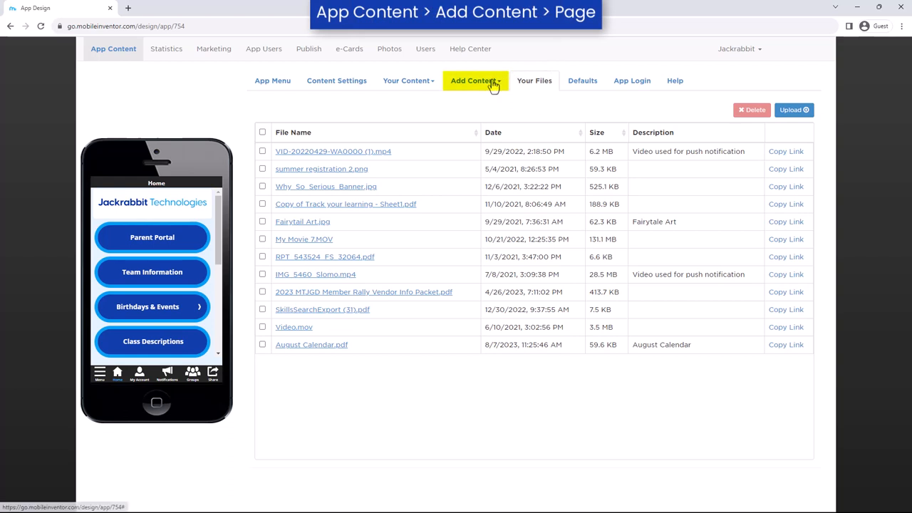
# Create a 'Monthly Calendars' page described as 'Link to monthly calendars'
pyautogui.click(474, 81)
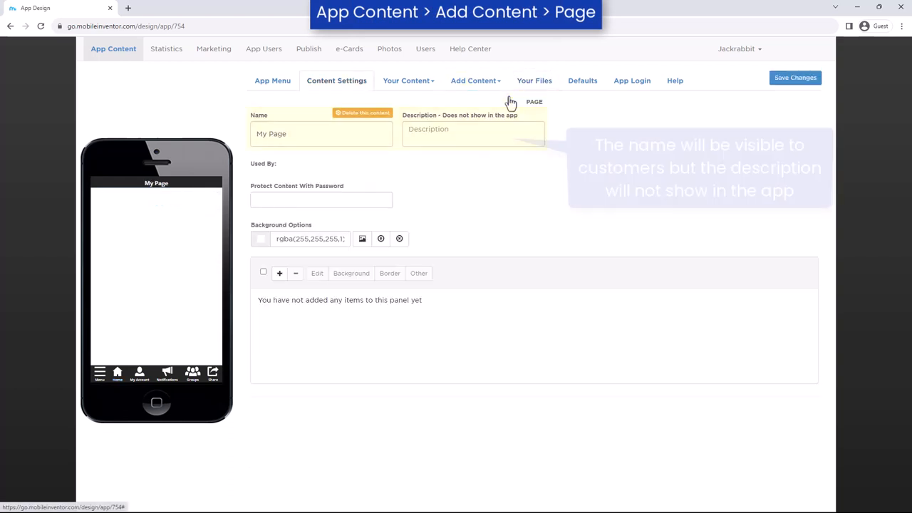
pyautogui.write('Monthly Calendars')
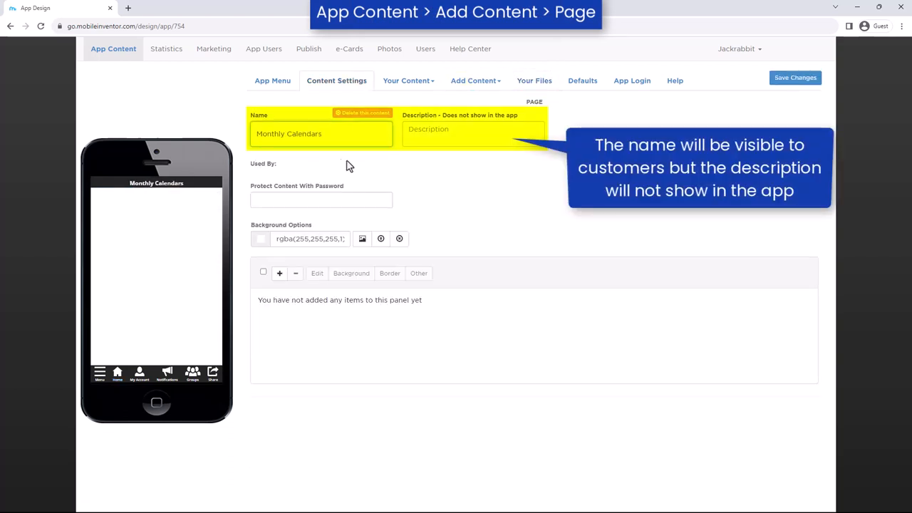
pyautogui.write('Link to monthly calendars')
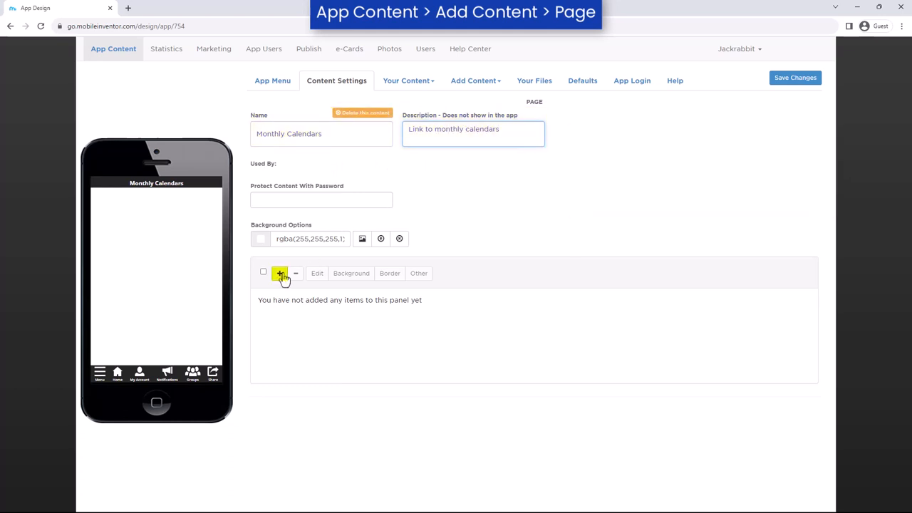
# Add an 'August Calendar' item with a bold, centred label
pyautogui.click(278, 274)
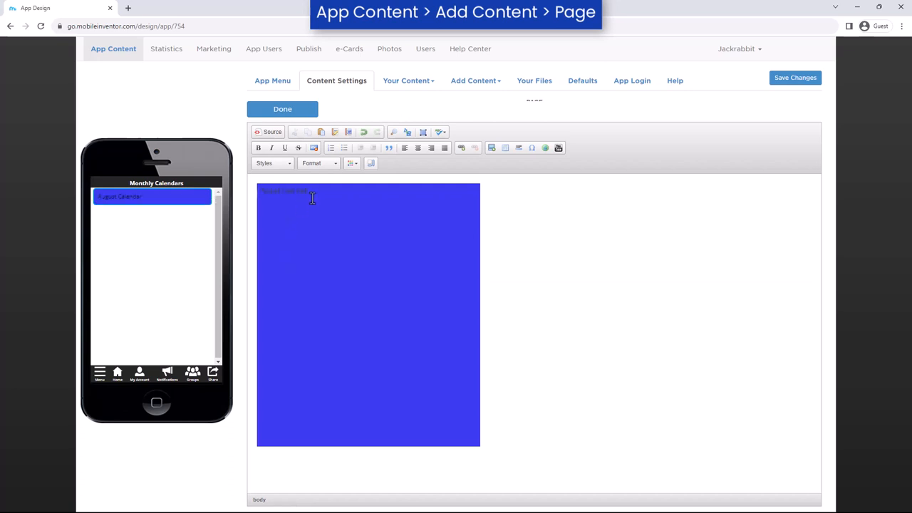
pyautogui.click(348, 163)
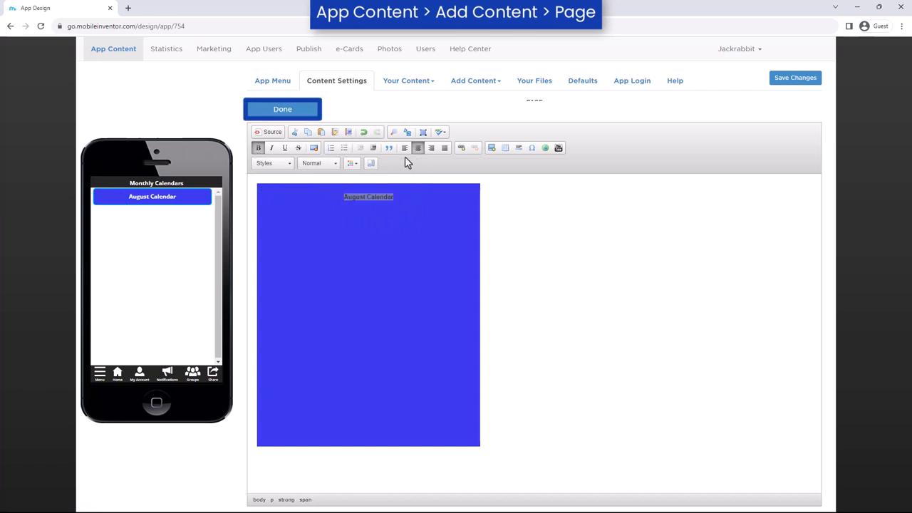
pyautogui.click(283, 109)
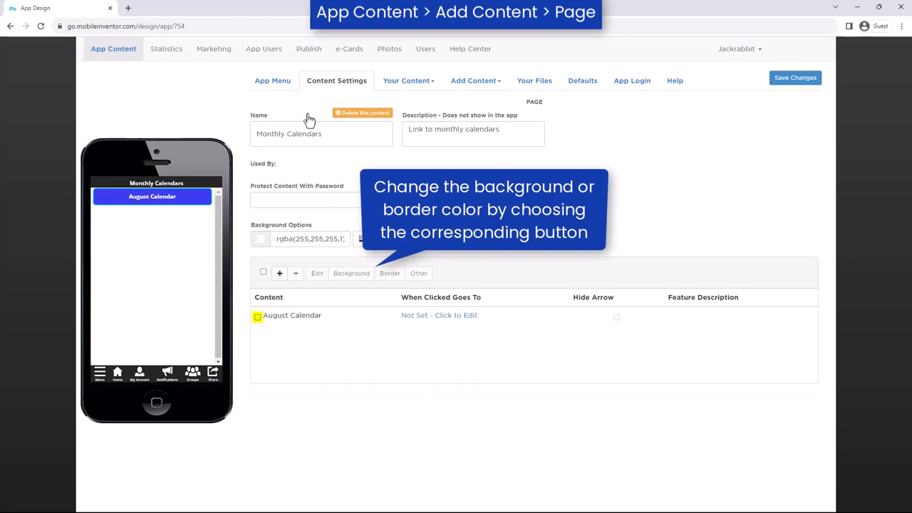
pyautogui.click(258, 316)
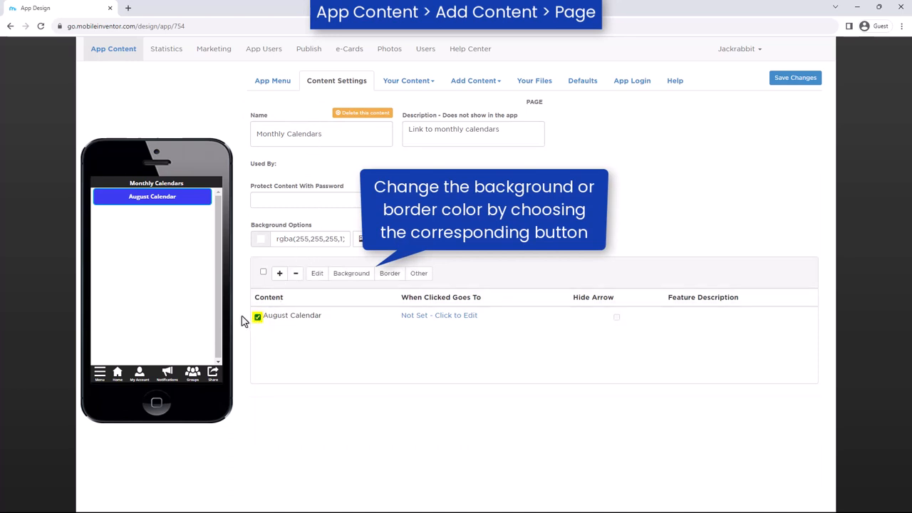
pyautogui.click(419, 273)
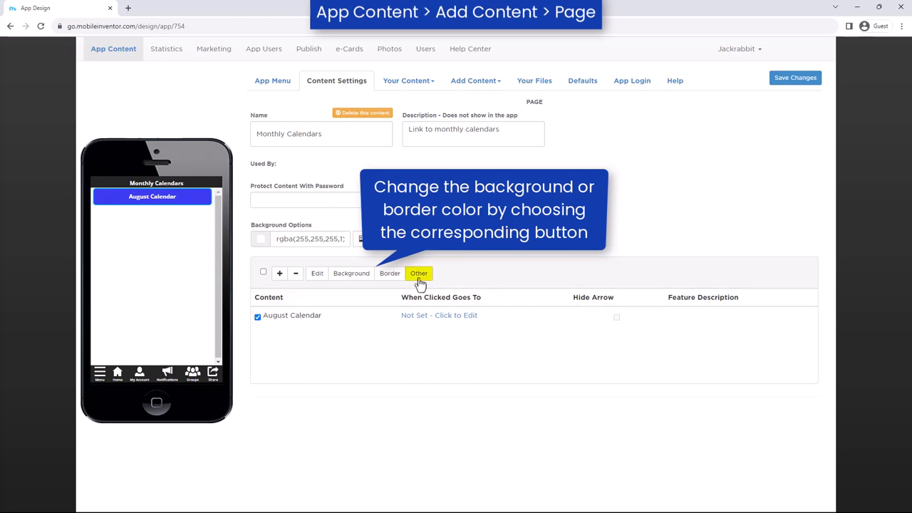
pyautogui.click(418, 273)
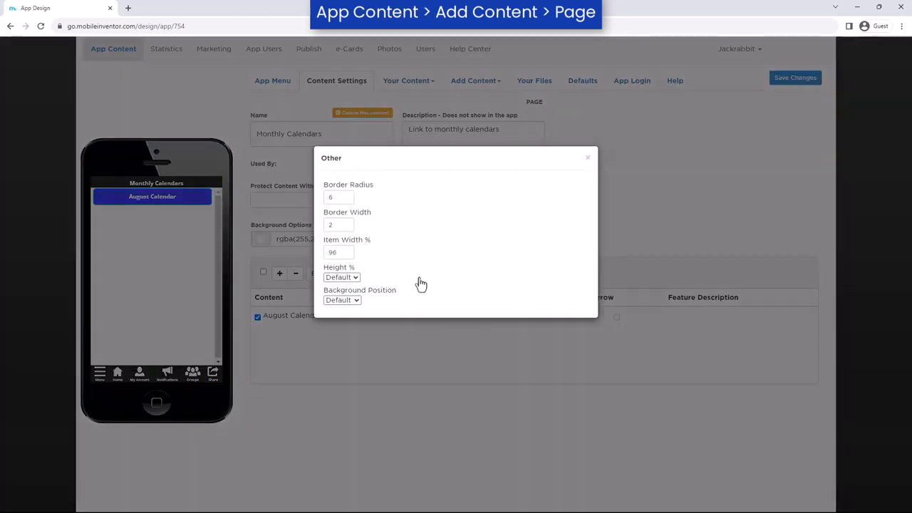
pyautogui.click(587, 158)
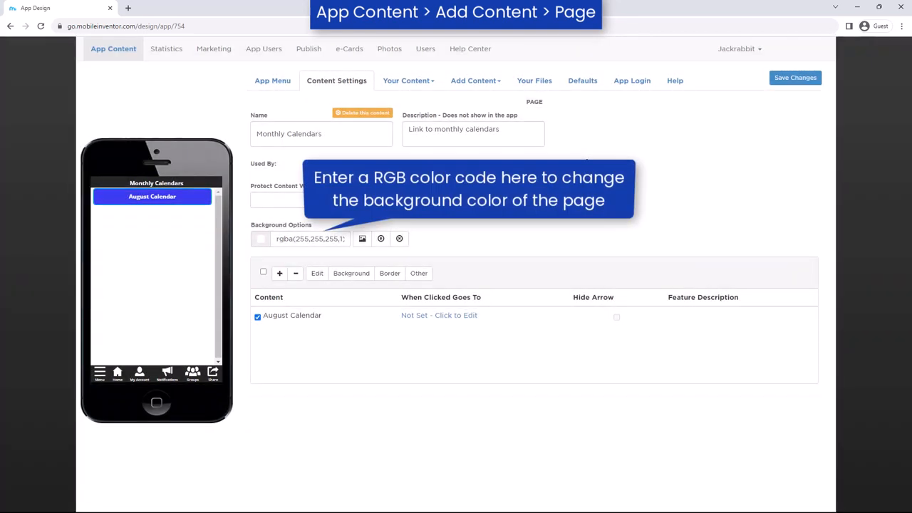
# Set the August Calendar item to always go to August Calendar.pdf
pyautogui.click(439, 315)
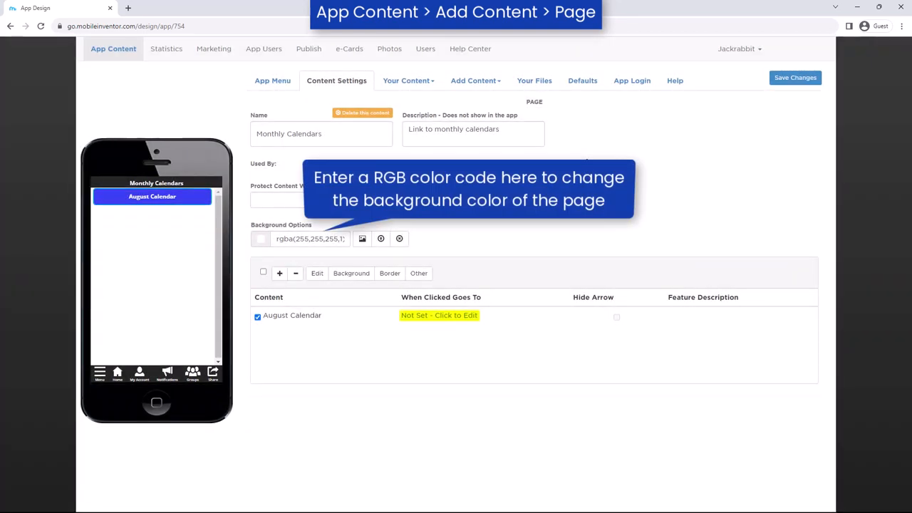
pyautogui.click(438, 316)
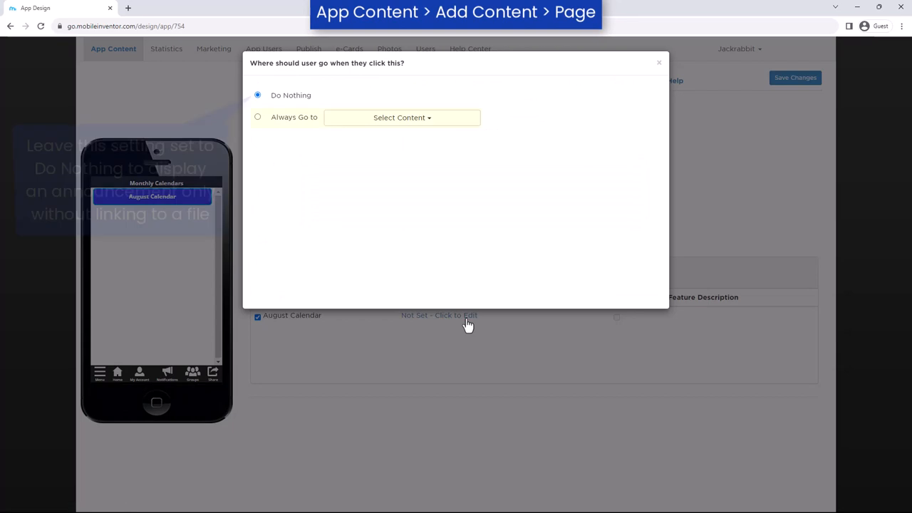
pyautogui.click(258, 117)
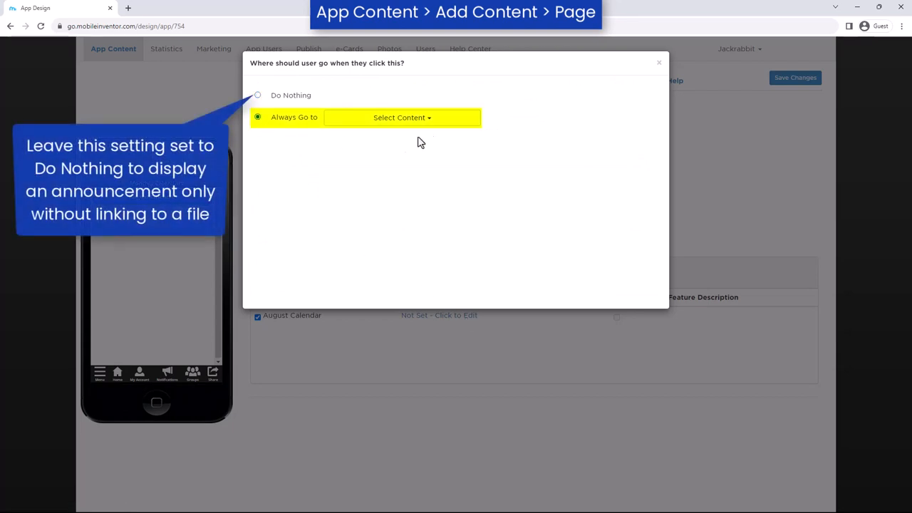
pyautogui.click(402, 117)
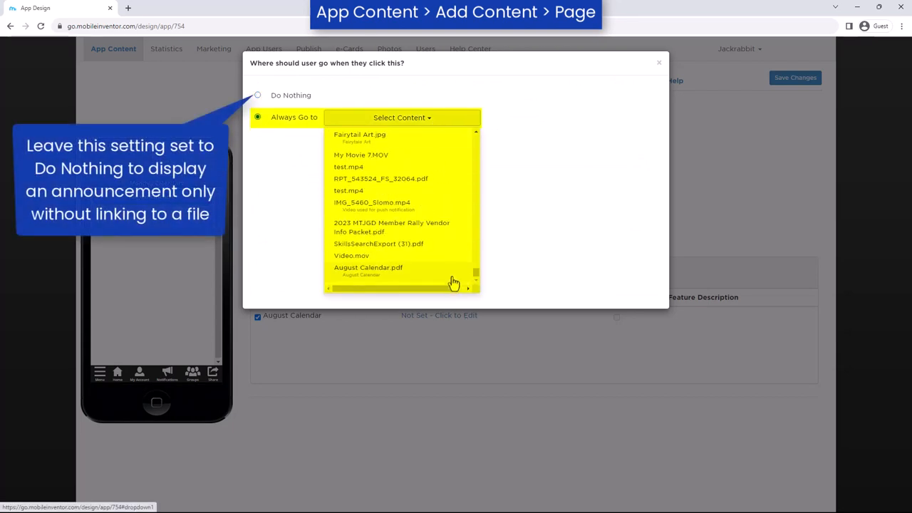
pyautogui.click(369, 267)
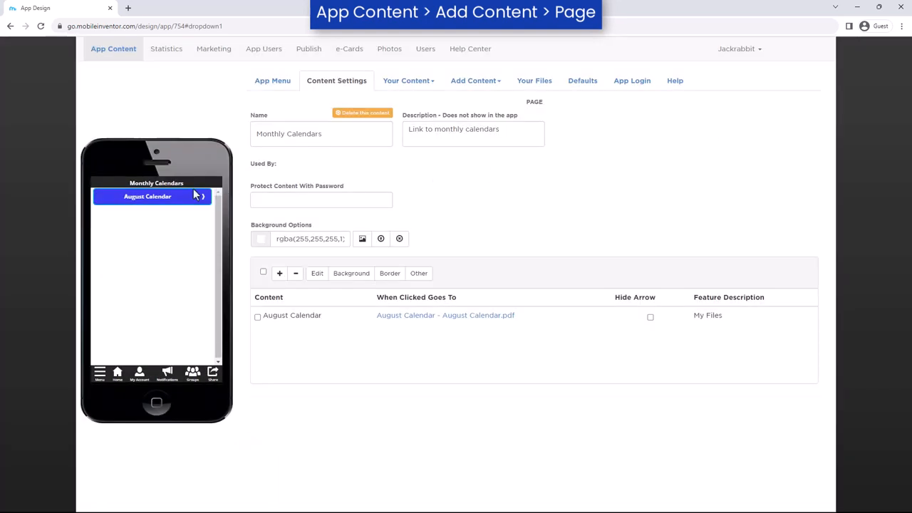
# Preview the August Calendar PDF, then add a Monthly Calendars item to Home
pyautogui.click(445, 315)
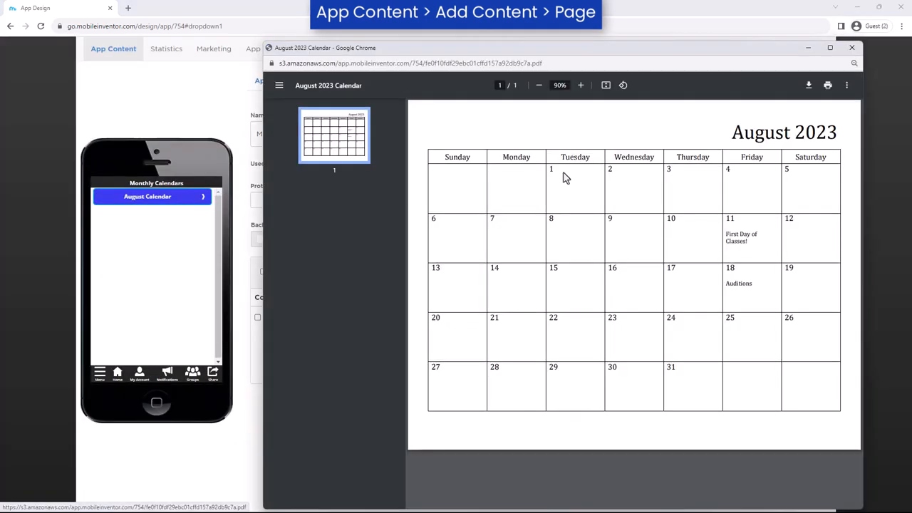
pyautogui.click(852, 47)
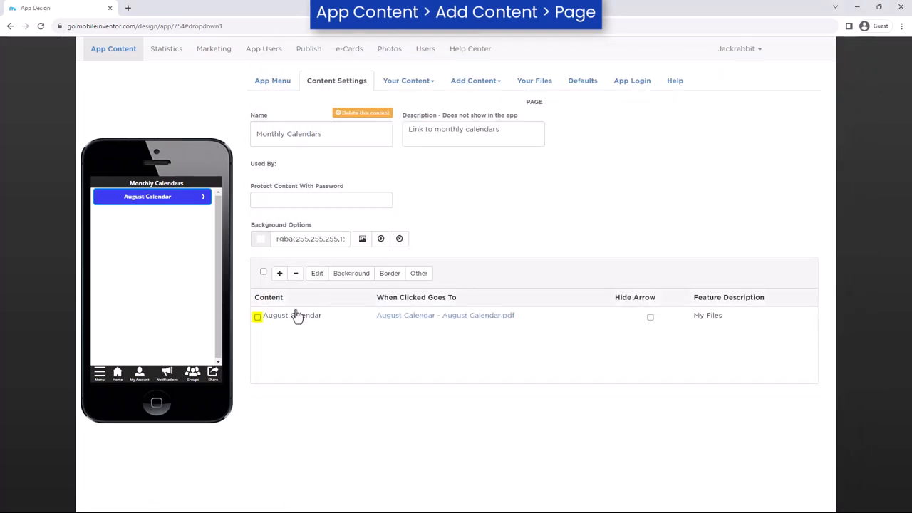
pyautogui.click(351, 273)
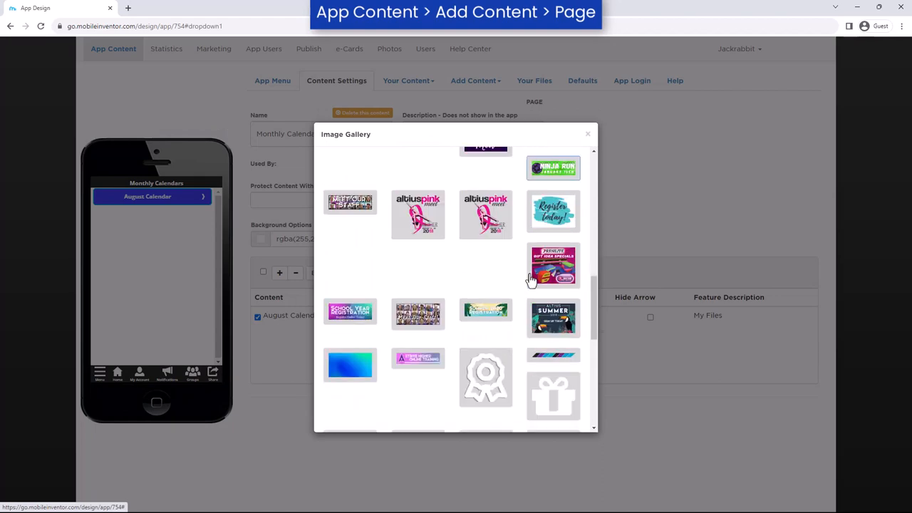
pyautogui.click(587, 134)
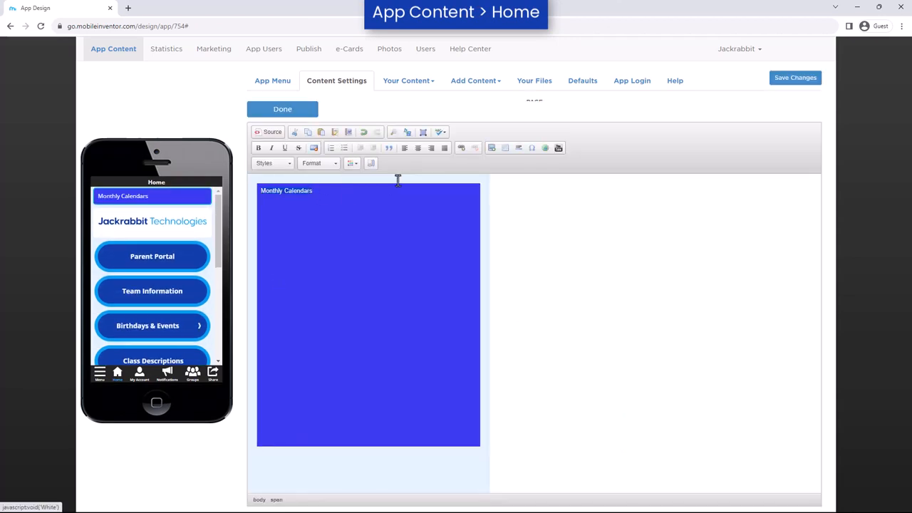
# Point Home's Monthly Calendars item at the Monthly Calendars page and save changes
pyautogui.click(282, 109)
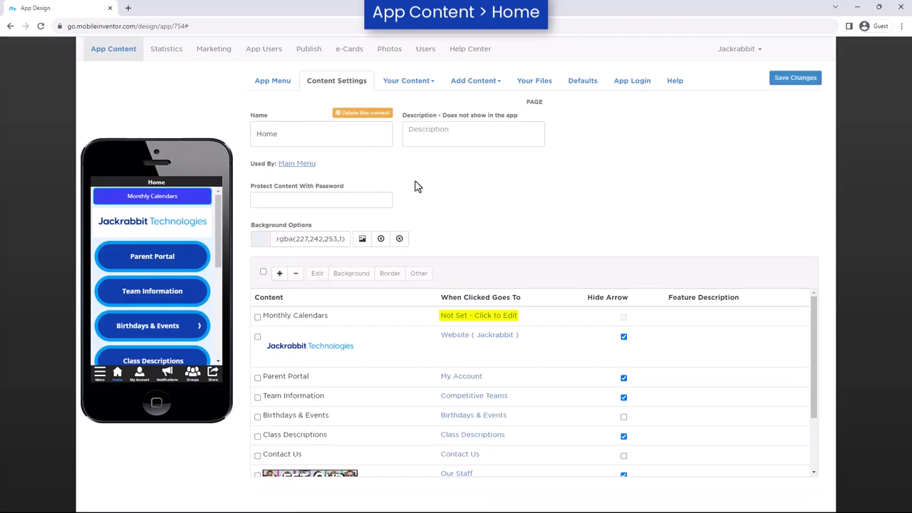
pyautogui.click(478, 315)
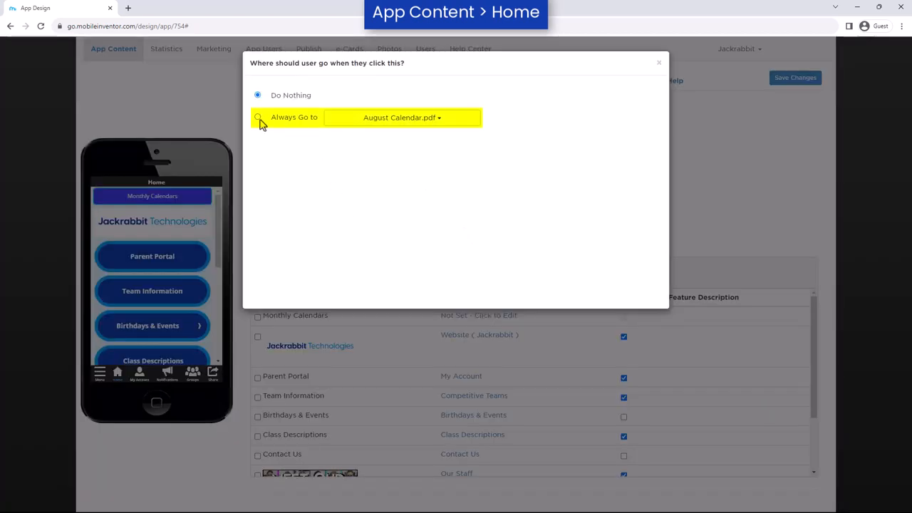
pyautogui.click(258, 117)
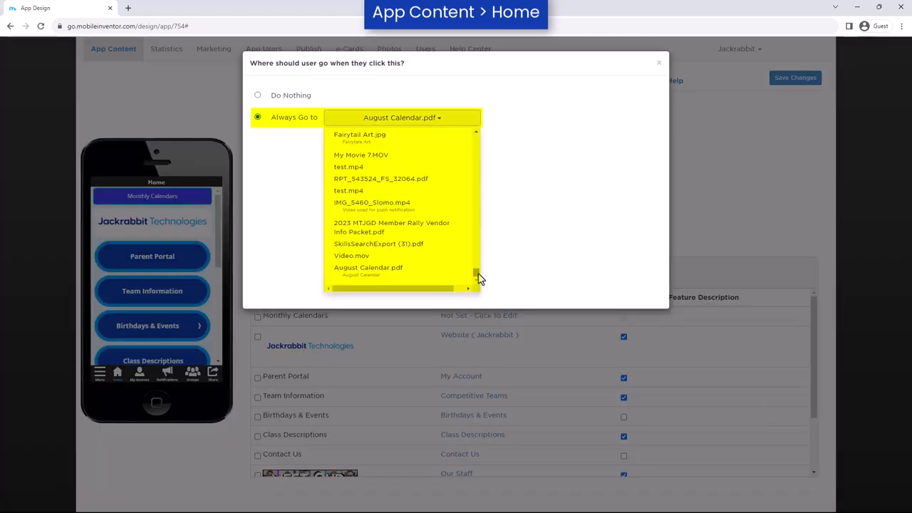
pyautogui.scroll(-3)
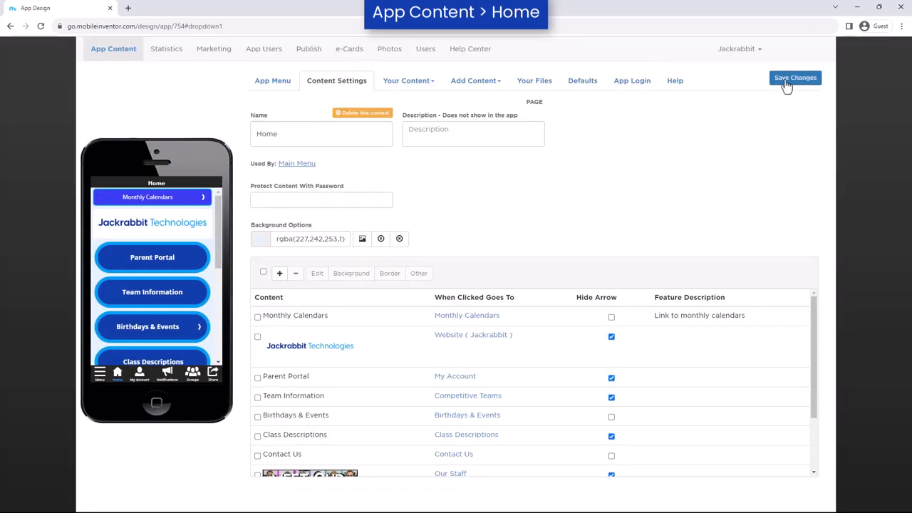
pyautogui.click(309, 49)
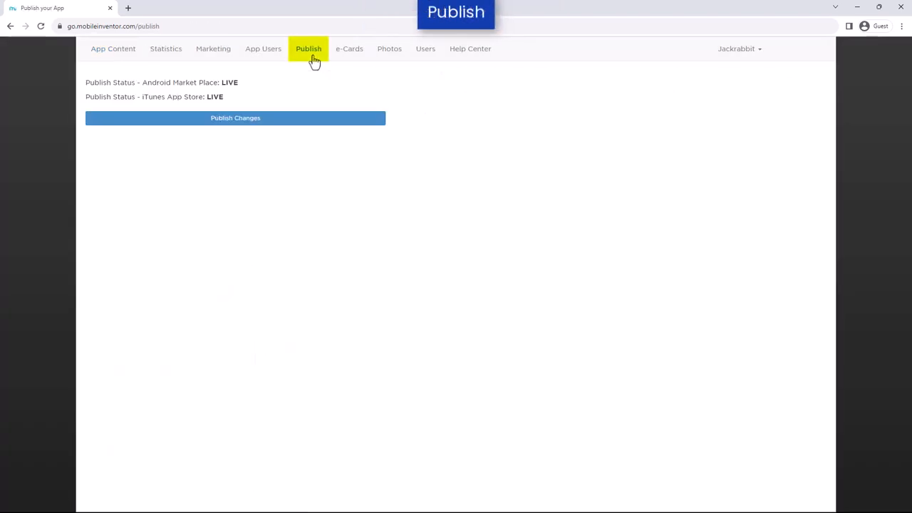
# Publish the app changes and return to the App Content overview
pyautogui.click(235, 118)
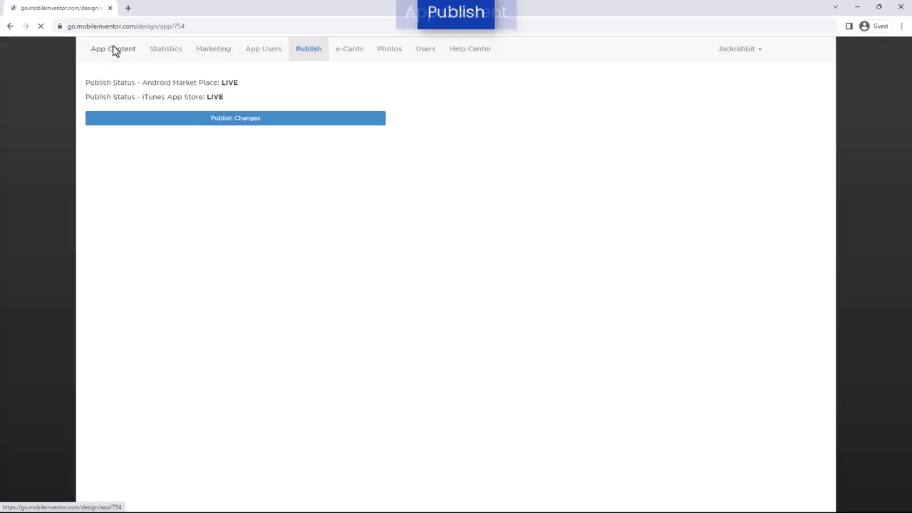
pyautogui.click(113, 48)
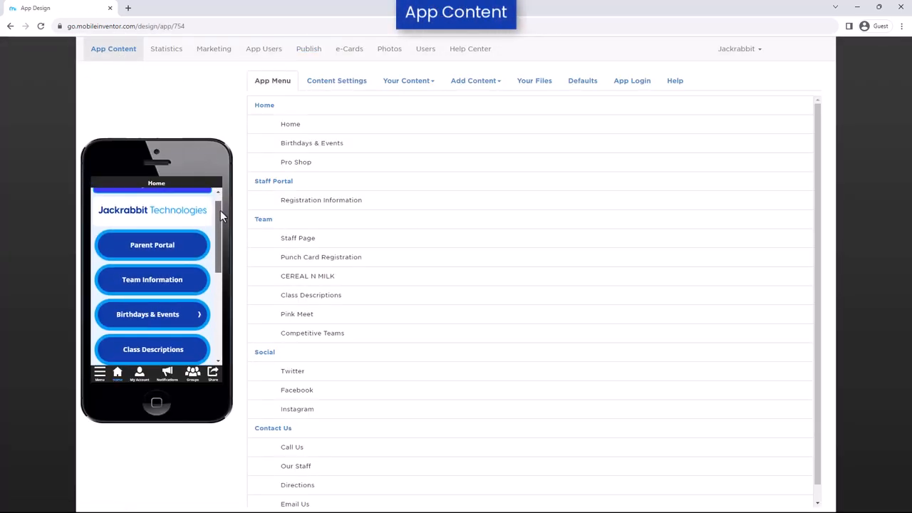